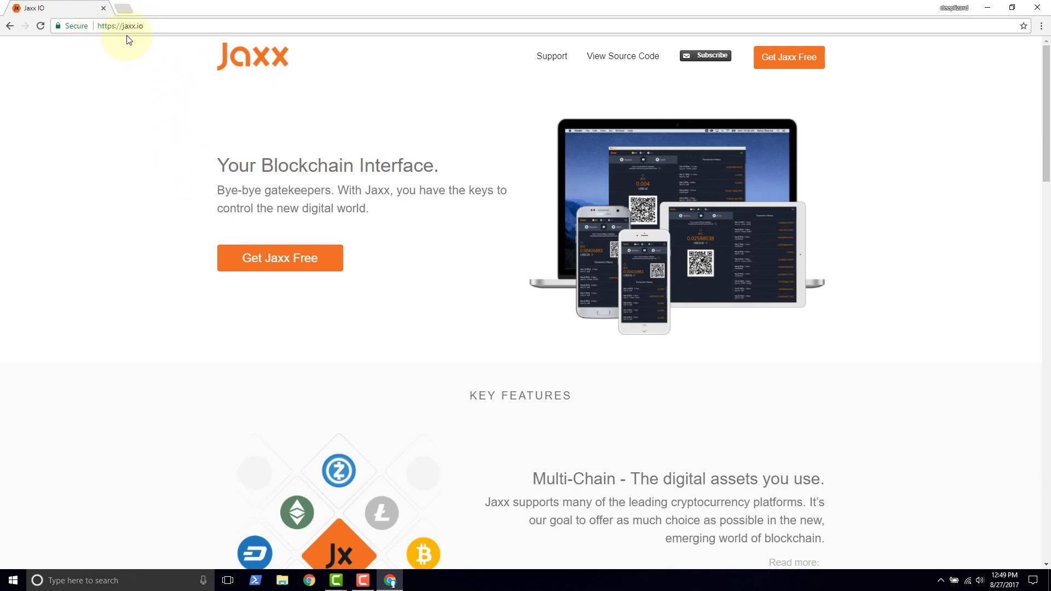
Step: Scroll down the Jaxx download page to the Windows x64 ZIP download
{"action": "scroll", "scroll_direction": "down", "scroll_amount": 3}
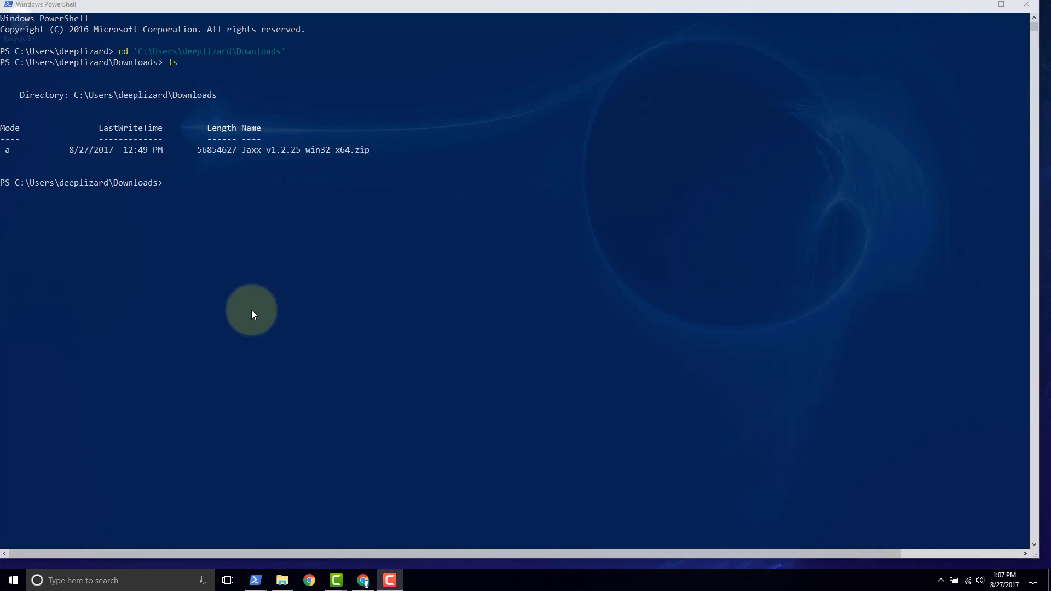
{"action": "type", "text": "get-filehas"}
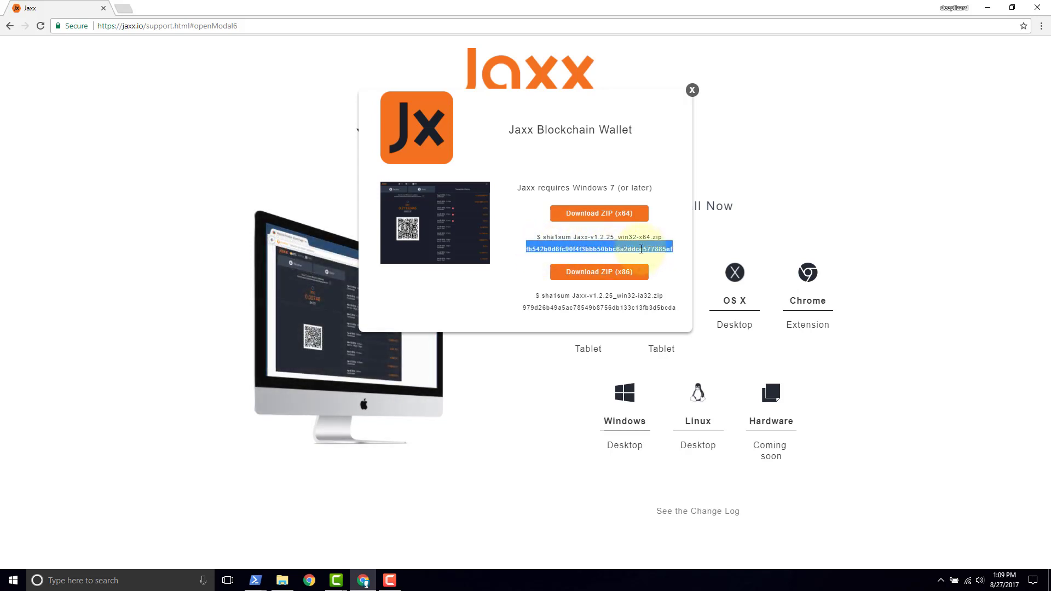
Step: Select the sha1sum string under Download ZIP (x64) in the Jaxx popup
{"action": "left_click", "coordinate": [255, 581]}
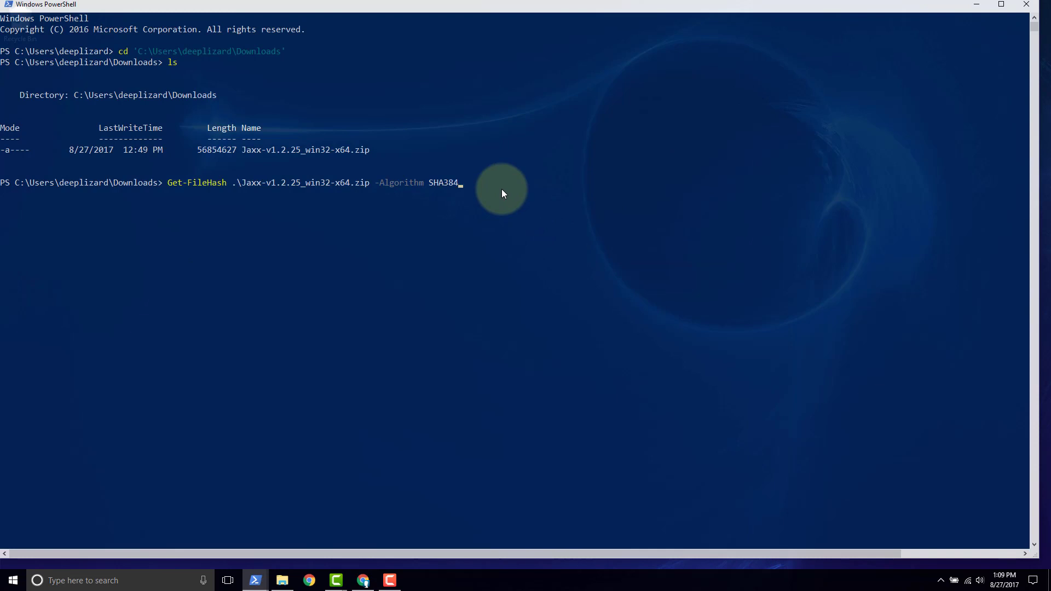
Step: Run Get-FileHash on the Jaxx x64 zip with the SHA1 algorithm
{"action": "type", "text": "SHA1"}
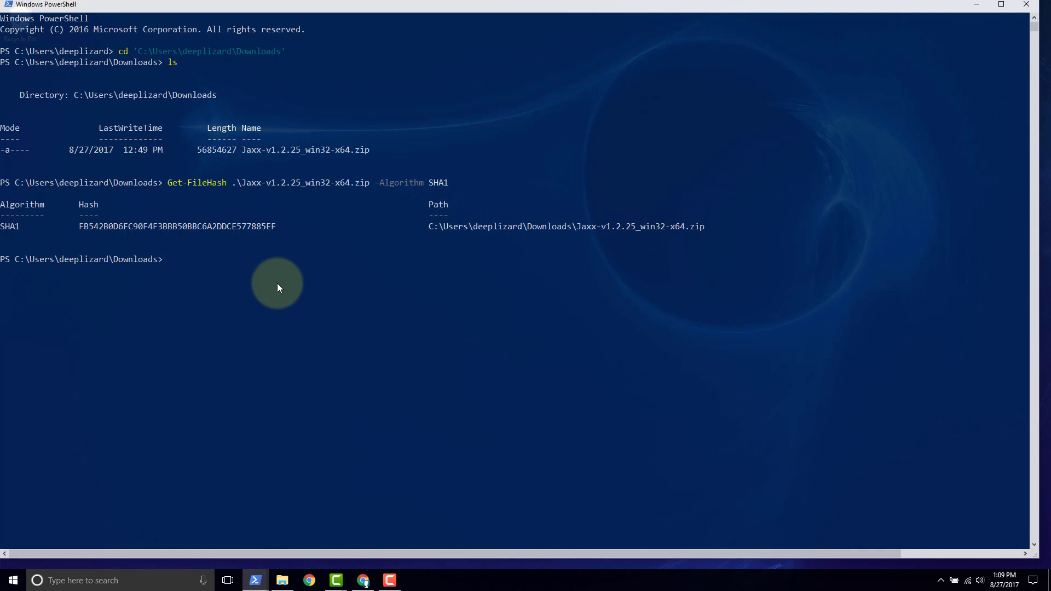
Step: Paste the checksum 'fb542b0d6fc90f4f3bbb50bbc6a2ddce577885ef' as a quoted string at the prompt
{"action": "type", "text": "'fb542b0d6fc90f4f3bbb50bbc6a2ddce577885ef"}
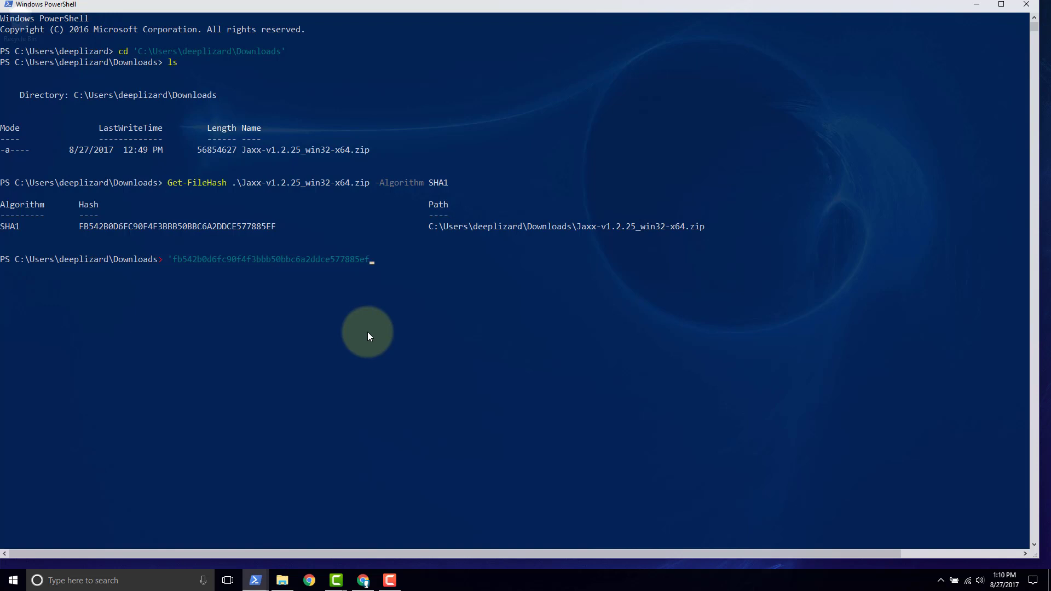